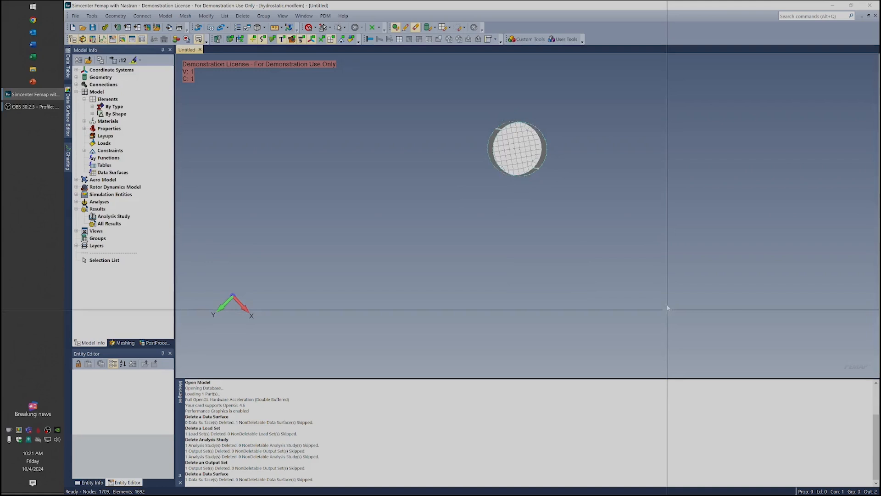
Step: Orbit from the top view to an isometric view showing the cylinder's full length
drag(517, 149, 596, 246)
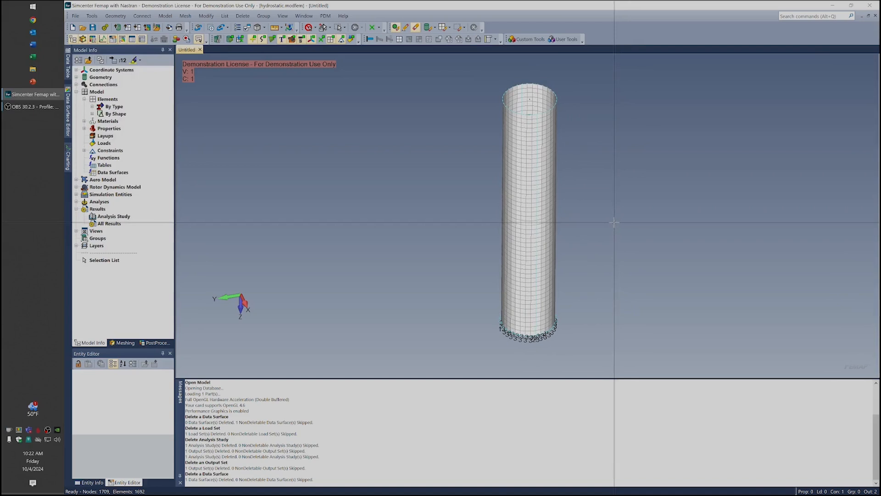
mouse_move(340, 180)
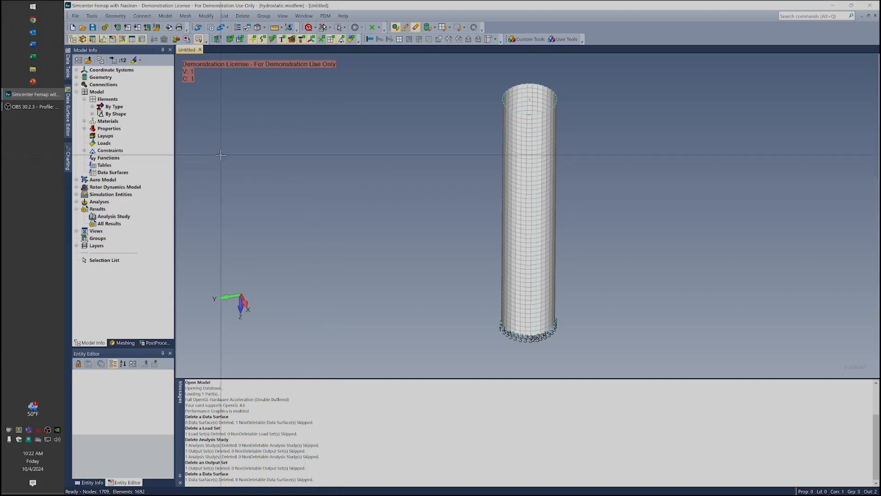
Step: Start a Between Coordinates data surface from the Data Surface Editor
click(114, 187)
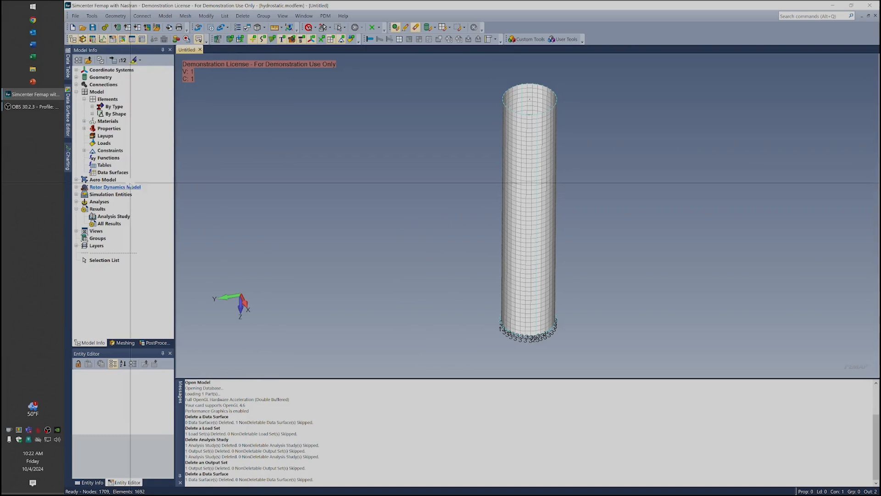
right_click(112, 172)
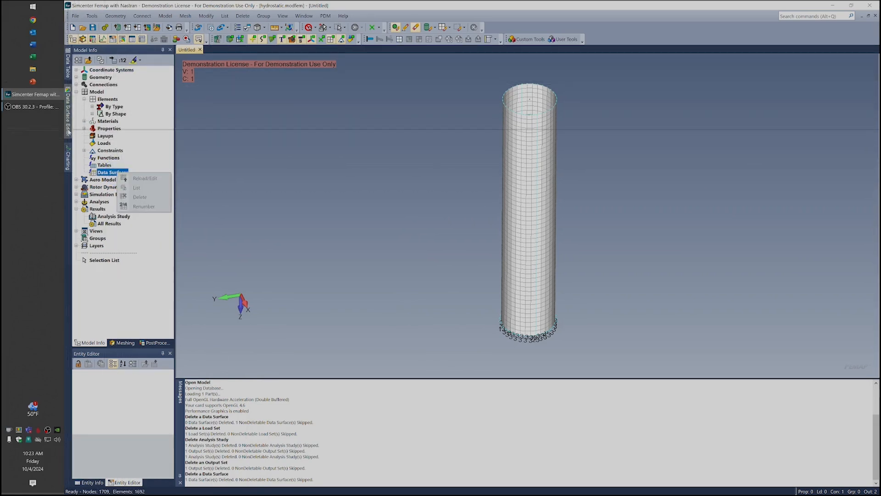
click(145, 178)
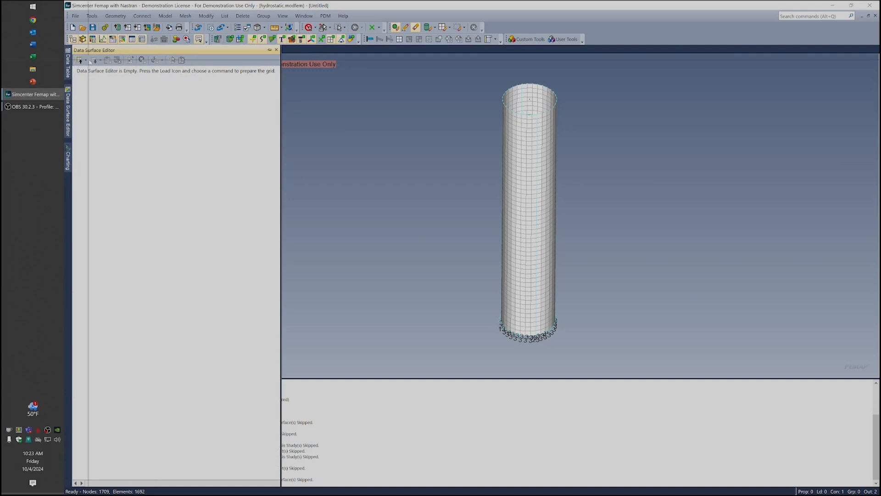
click(81, 60)
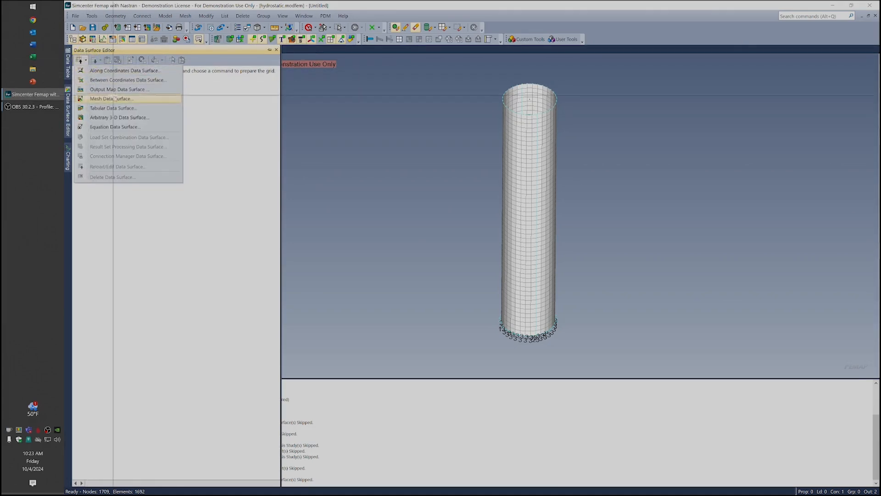
mouse_move(128, 80)
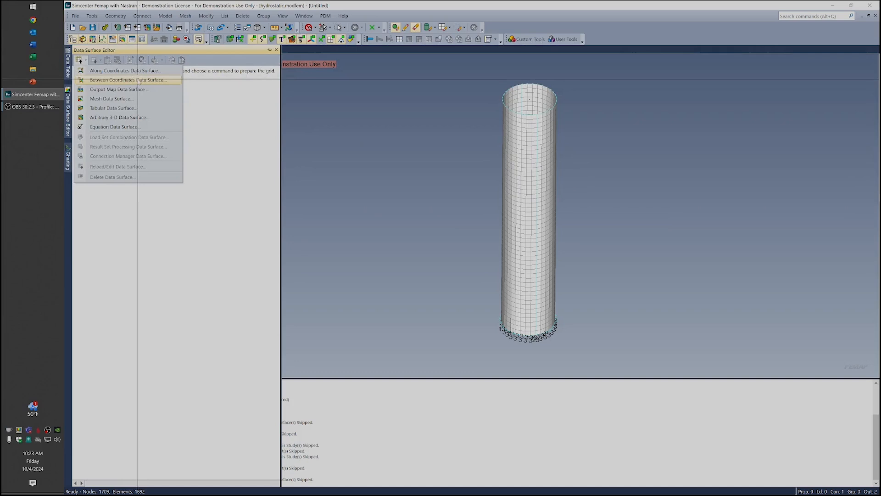
click(129, 79)
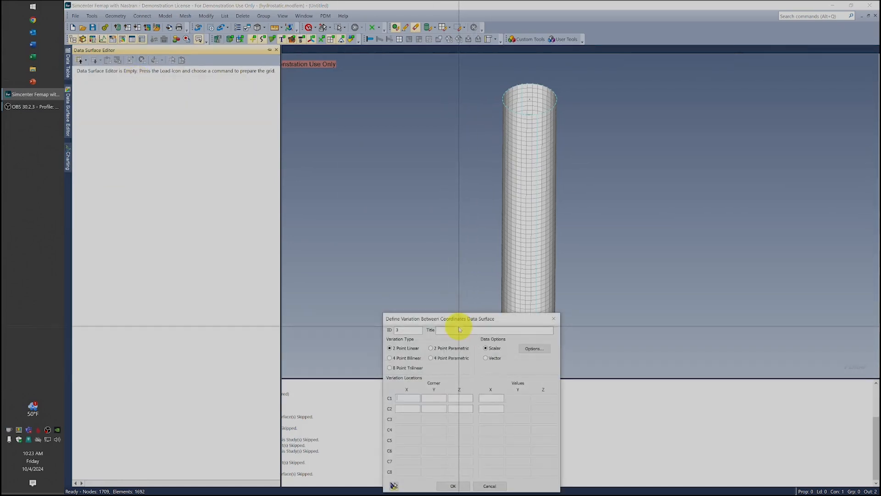
Step: Title the data surface Hydrostatic and set corner 1 to X, Y, Z 0 with value 0
text(Hy)
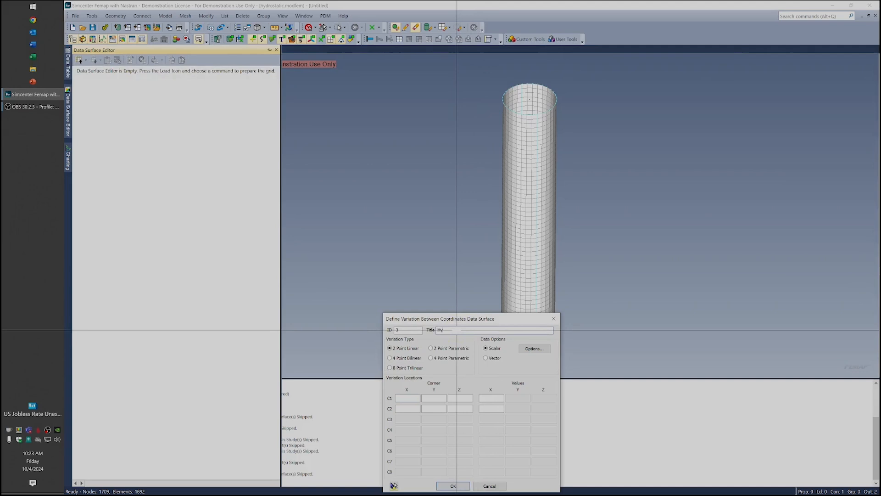
text(Hydrostatic)
click(408, 398)
text(XND(3486))
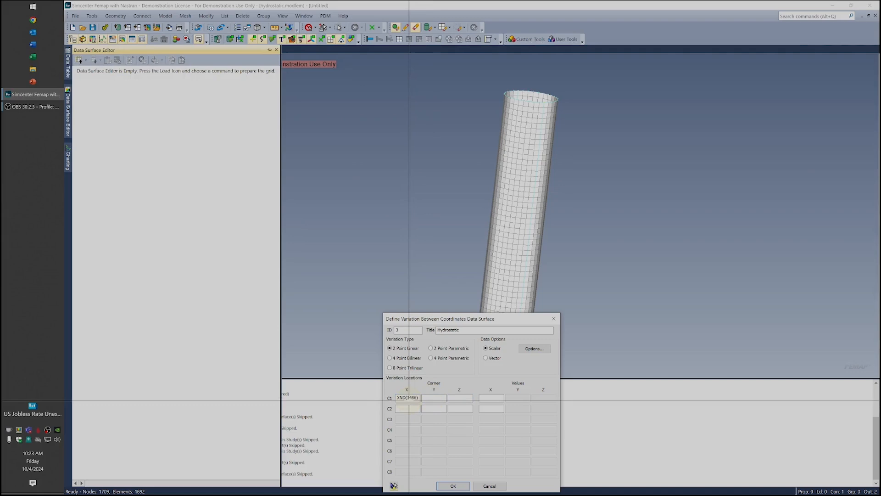
click(406, 398)
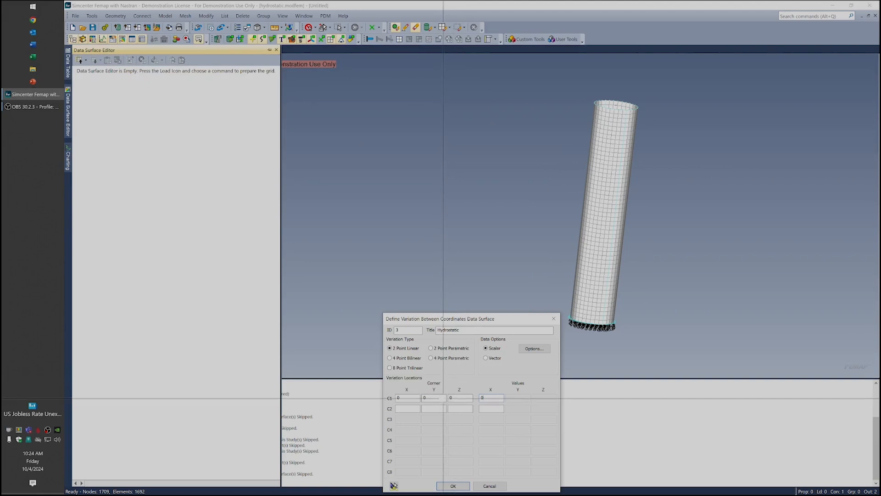
Step: Set corner 1 Z to 25 and corner 2 X and Y to 0, viewing the cylinder from the side
text(25)
click(434, 408)
text(0)
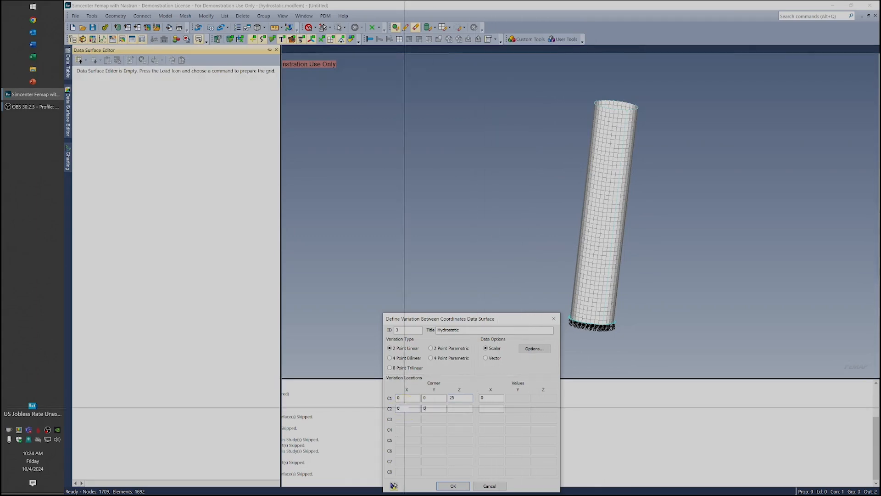
right_click(561, 147)
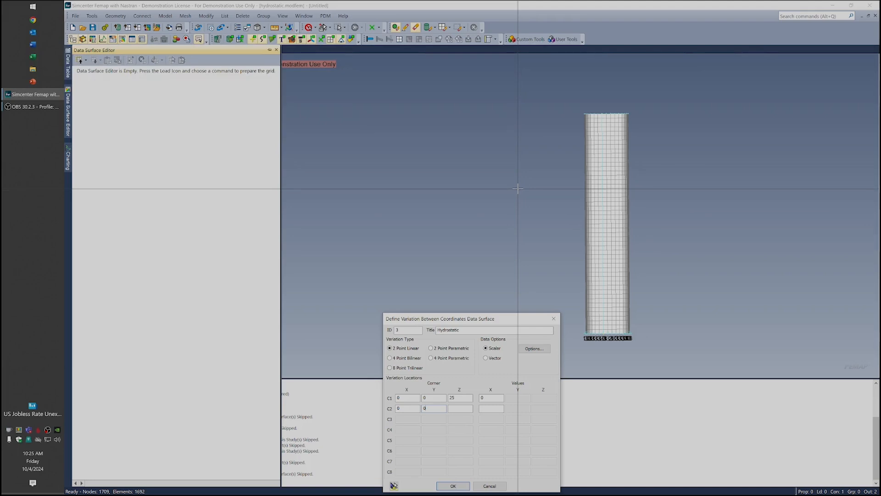
mouse_move(486, 209)
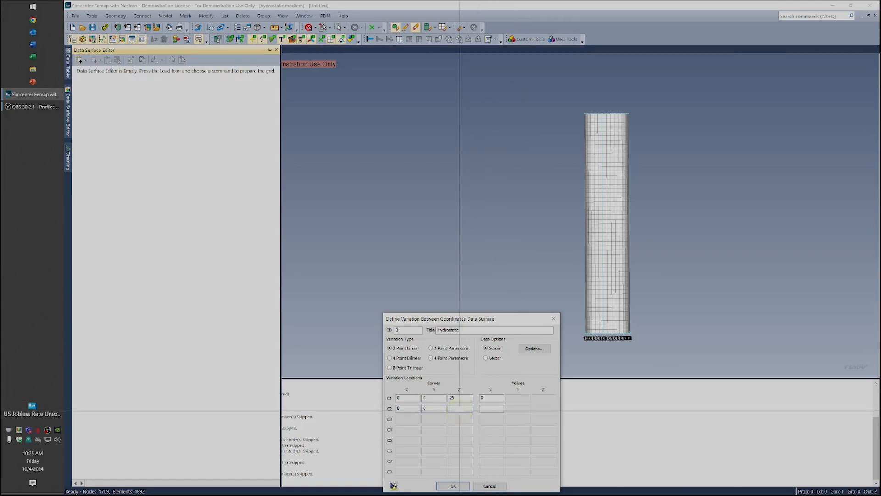
Step: Set corner 2 Z to 125 with value 2.7 and create the Hydrostatic data surface
text(1)
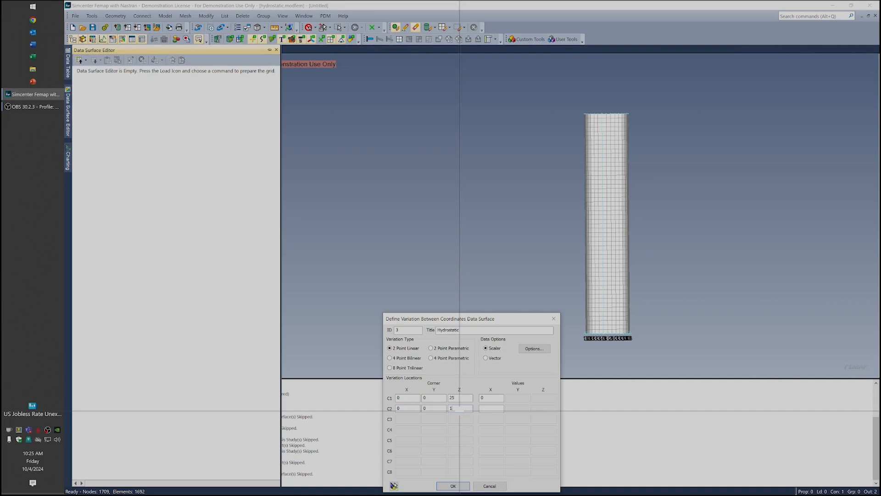
text(125)
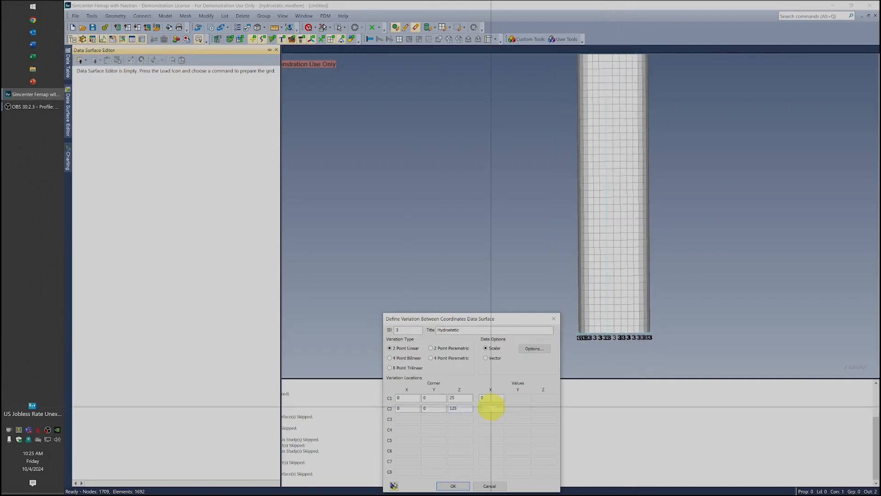
click(491, 407)
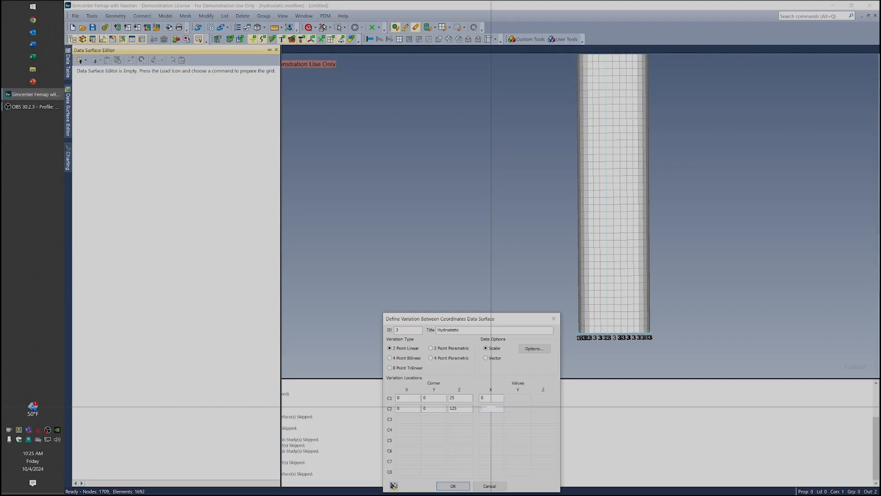
text(2.7)
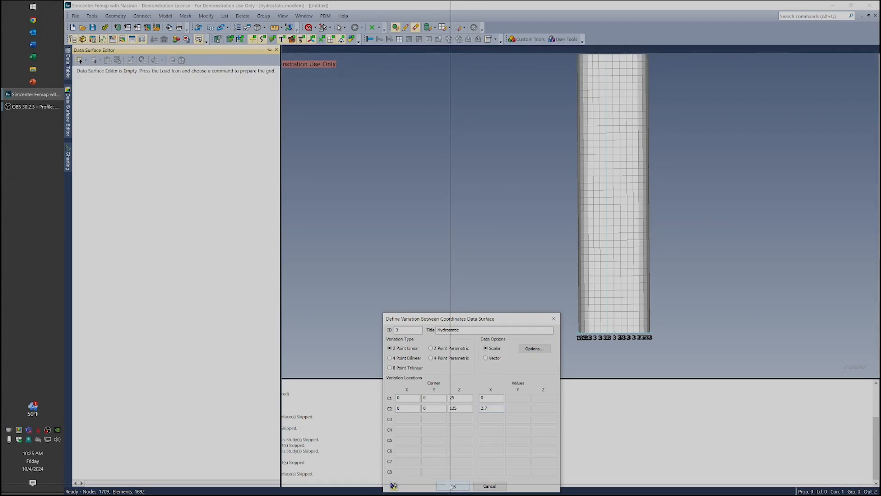
click(453, 485)
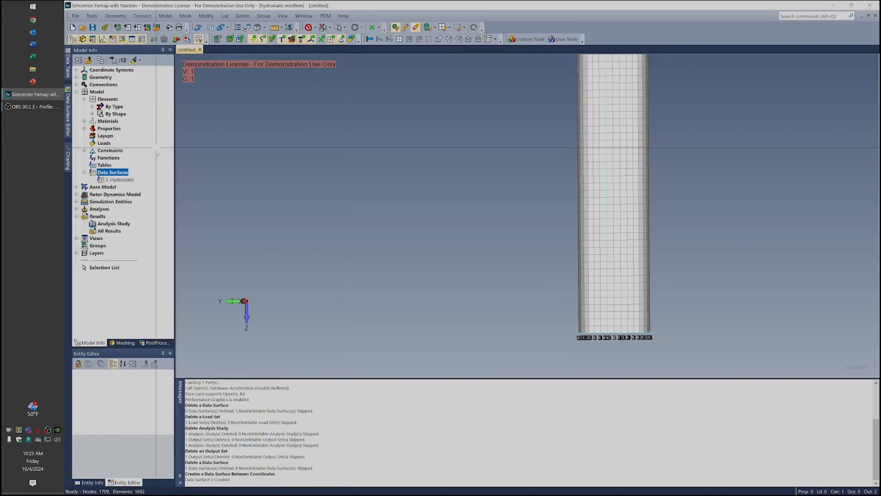
Step: Review the Hydrostatic data surface's corner table, then return to the Model Info tree
click(118, 179)
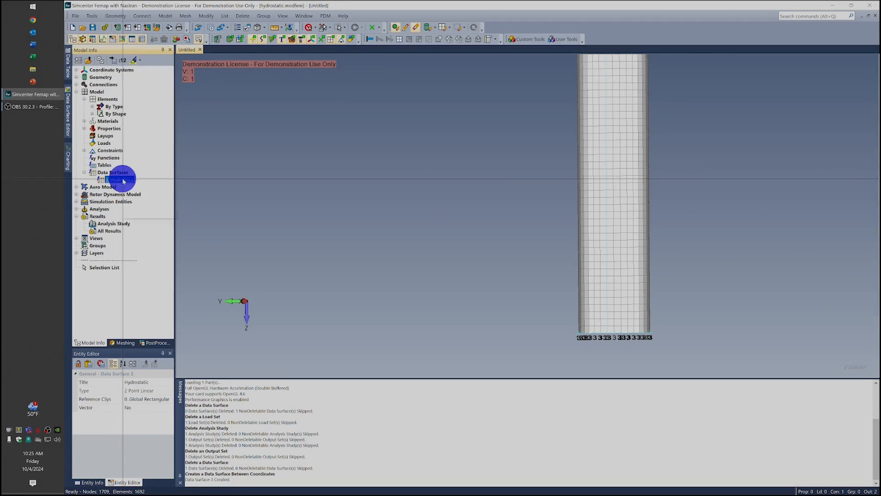
click(119, 179)
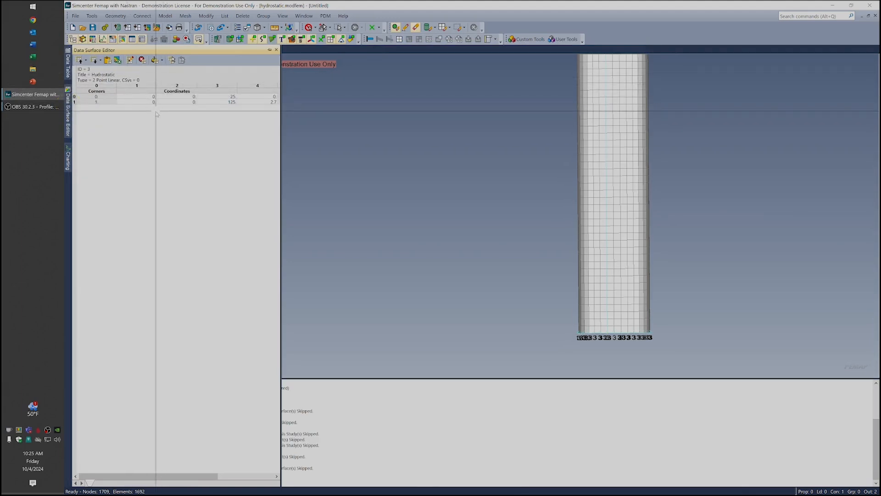
click(231, 102)
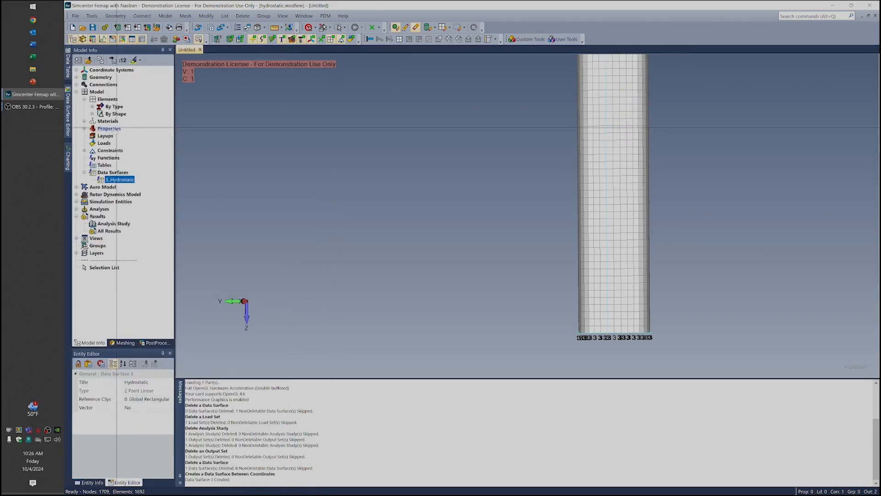
Step: Create a new load set named Hydro
right_click(104, 142)
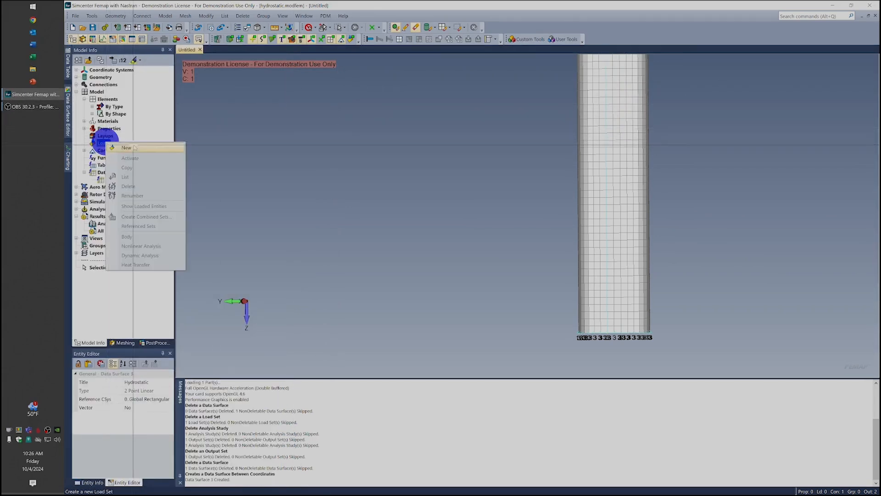
click(125, 147)
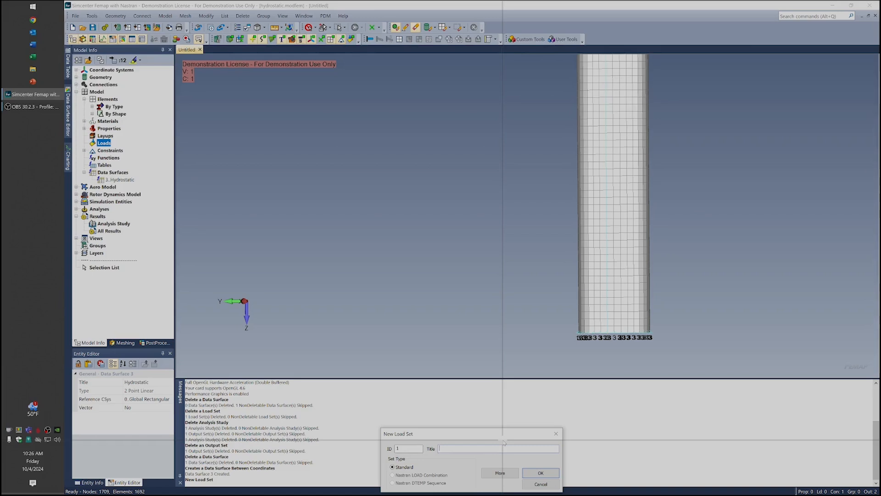
text(Hydro)
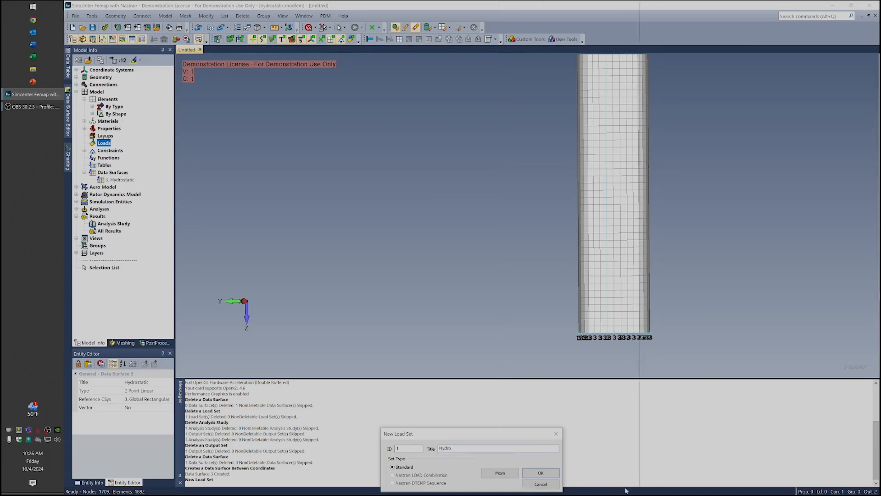
click(540, 472)
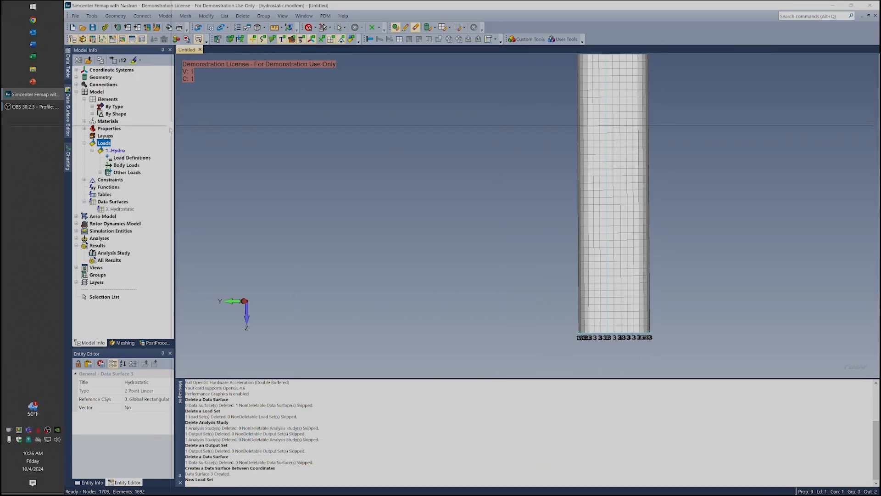
Step: Begin a load on surface in the Hydro set, selecting cylinder surface 2
right_click(133, 157)
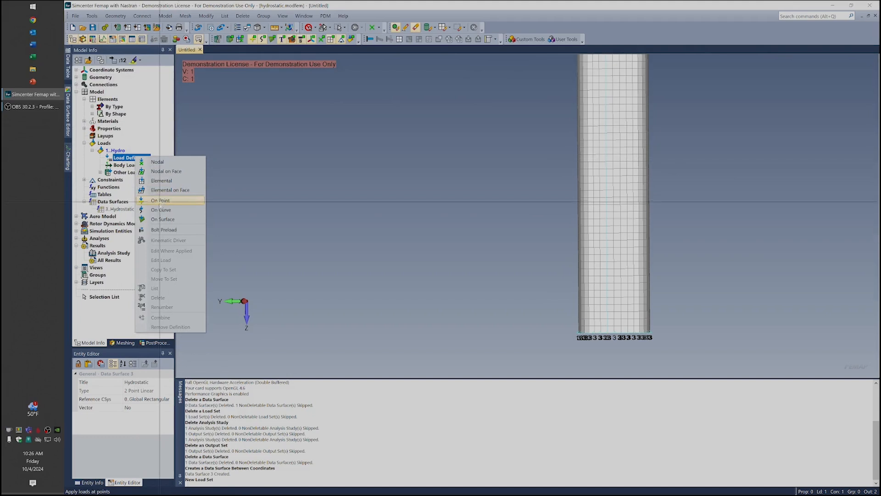
click(163, 219)
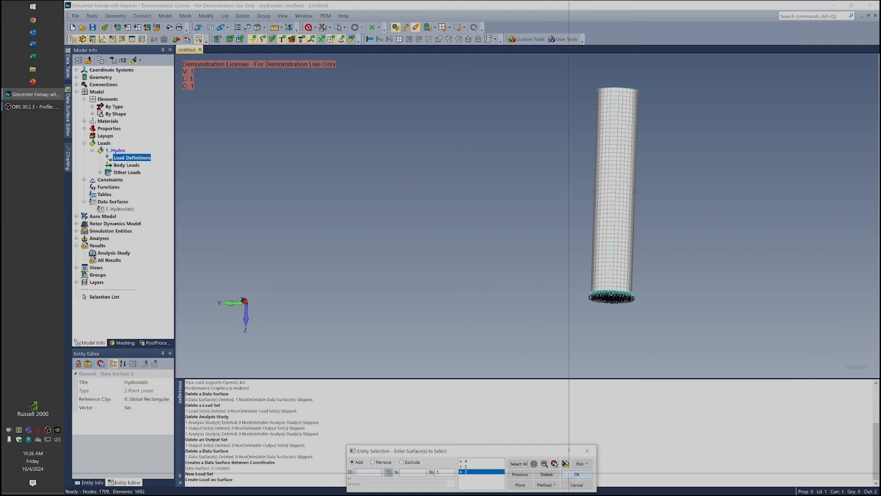
click(577, 475)
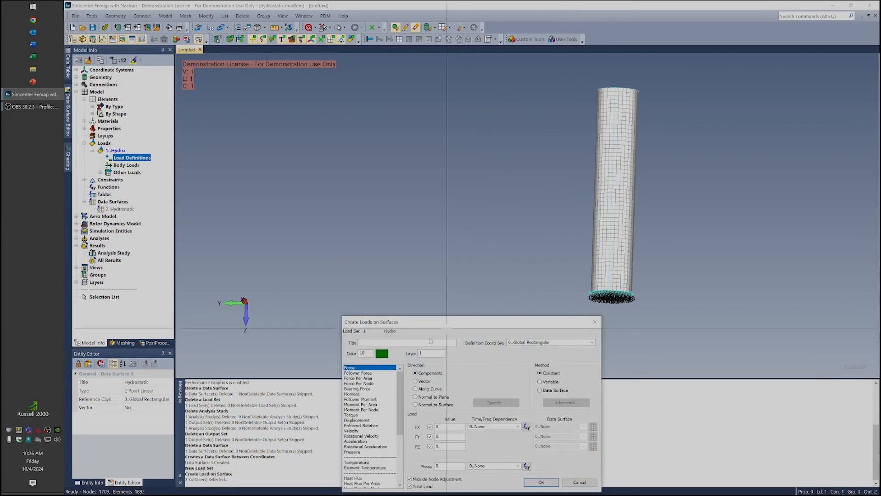
Step: Create a pressure of 1 on the surface using the Data Surface method with 1..Hydrostatic
click(353, 451)
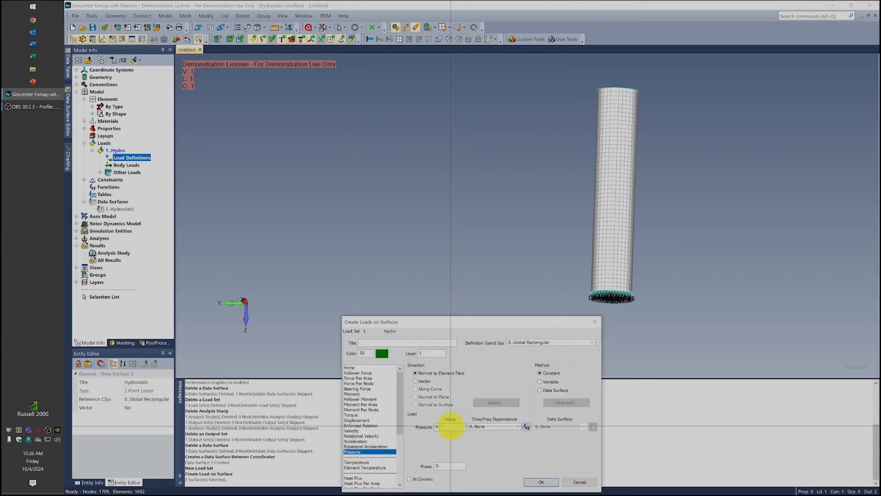
text(1)
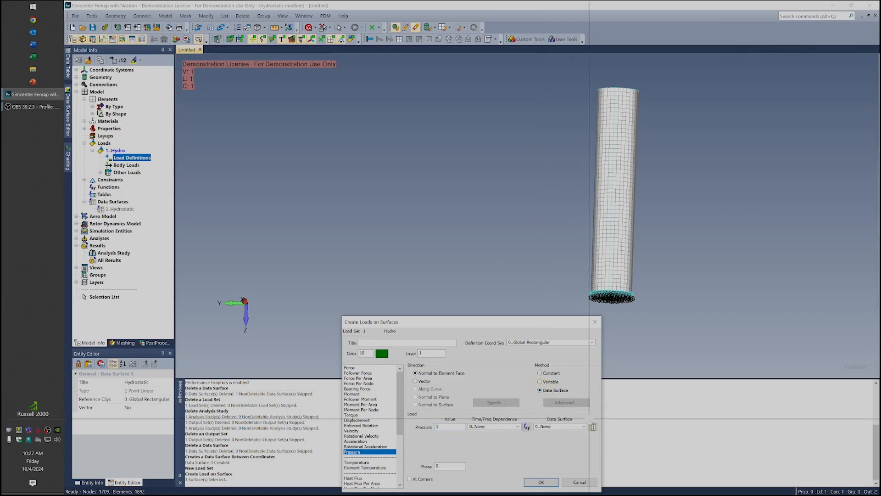
click(584, 426)
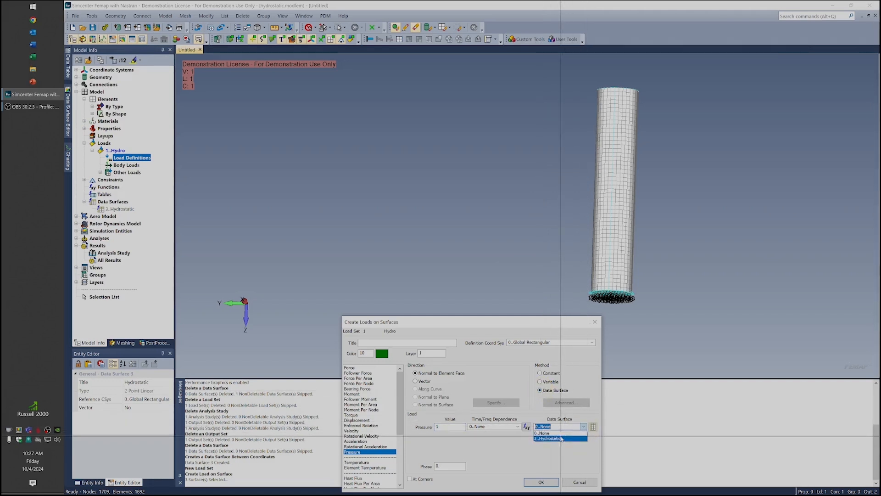
click(559, 438)
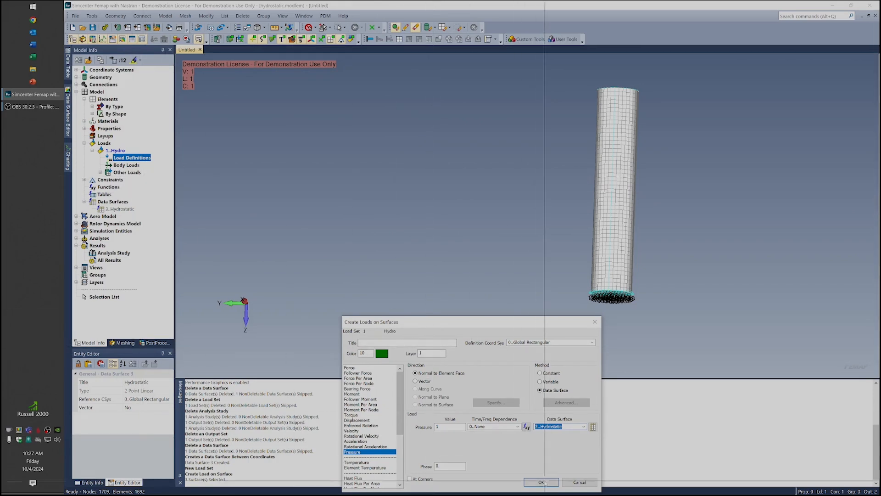
click(540, 482)
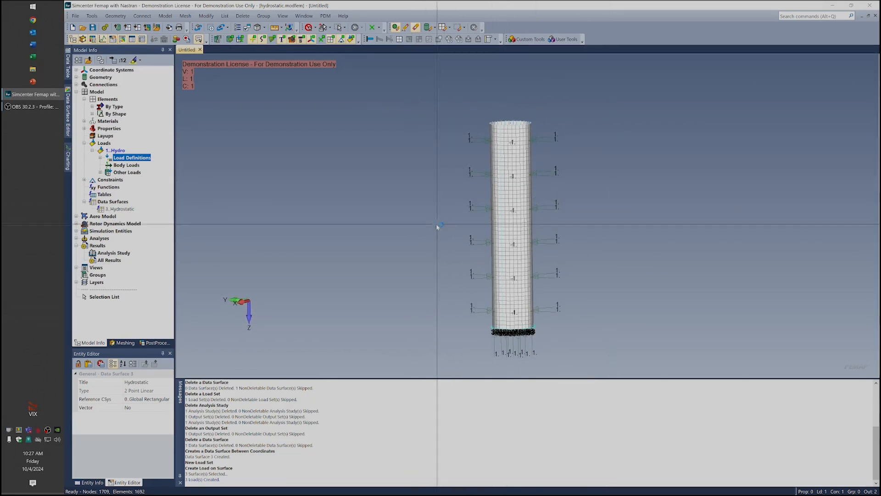
Step: Edit the Pressure on Surface load to a pressure of -1
right_click(132, 157)
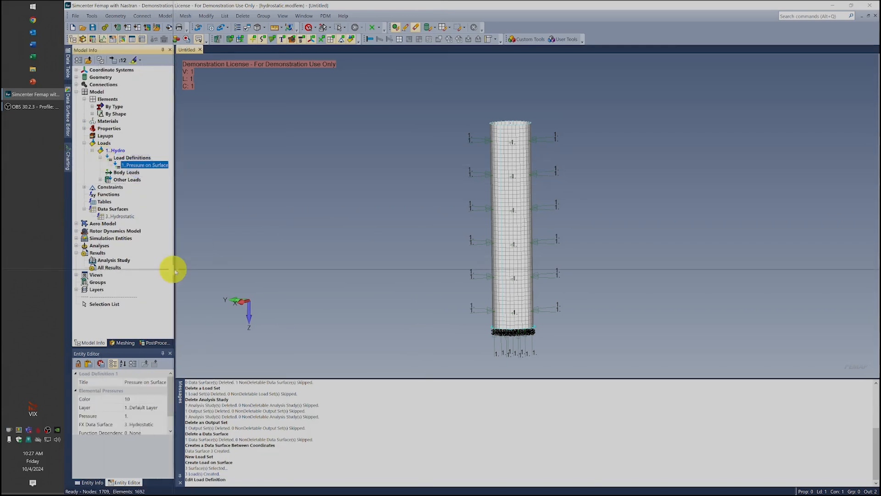
double_click(146, 164)
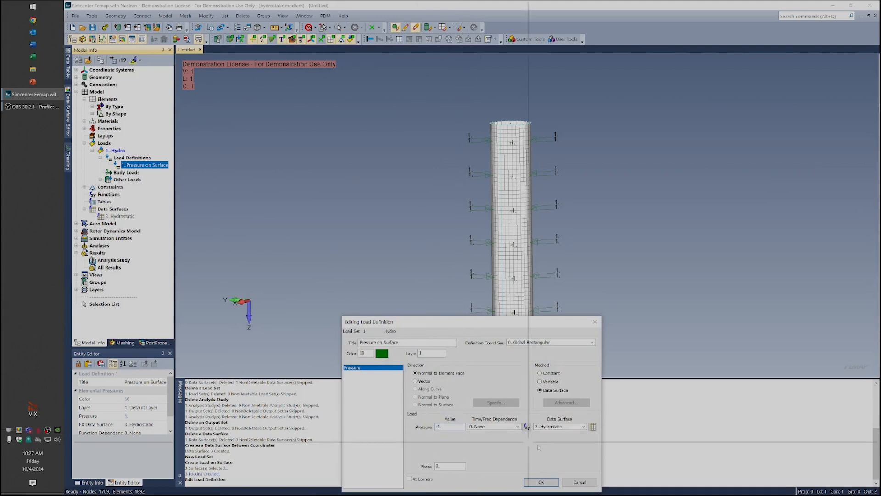
click(540, 482)
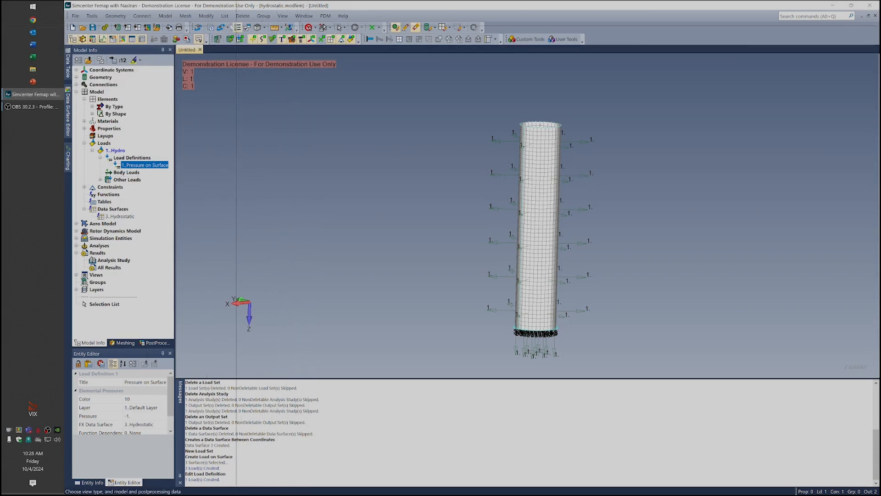
Step: Create output from loads titled 'Hydro Pressure Verification' via Model > Output > From Load
click(164, 16)
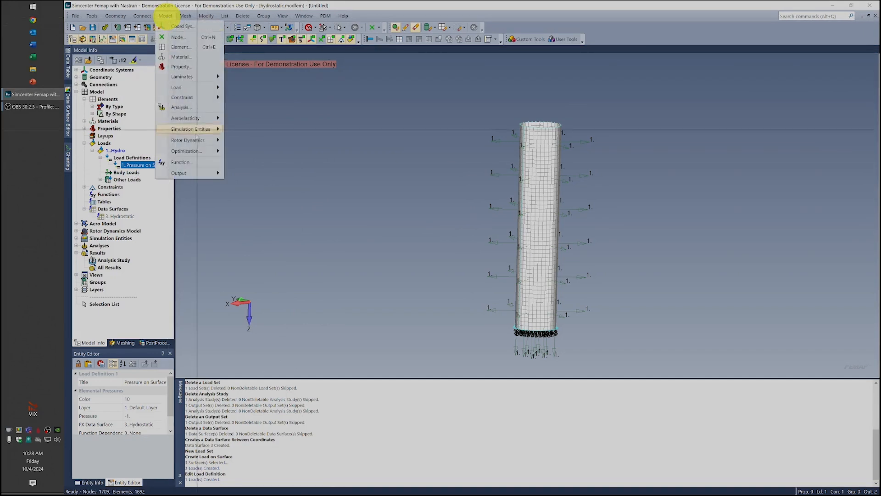
click(180, 173)
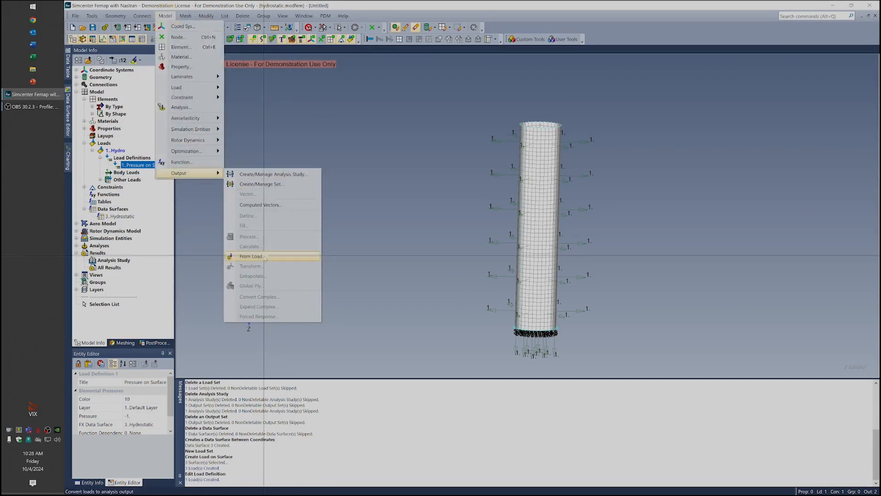
click(251, 256)
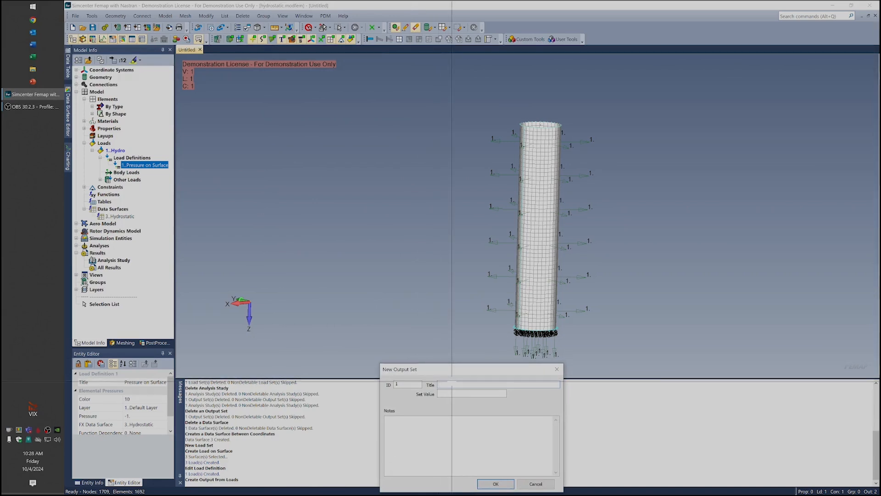
text(Hydro Pressure Verification)
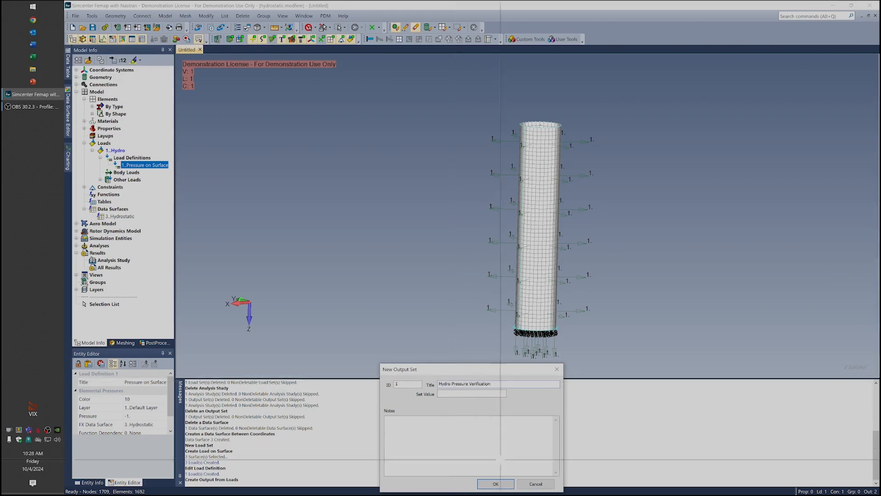
click(495, 484)
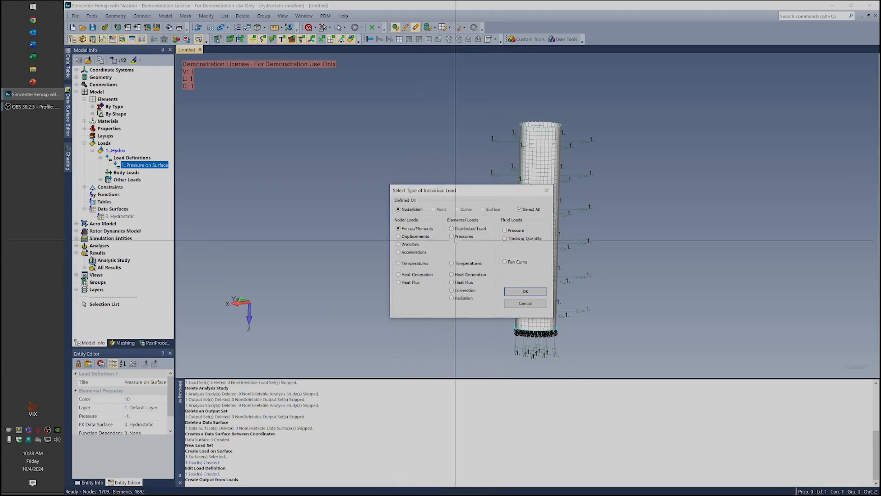
Step: Convert only Elemental Pressures to generate the pressure output set
click(453, 236)
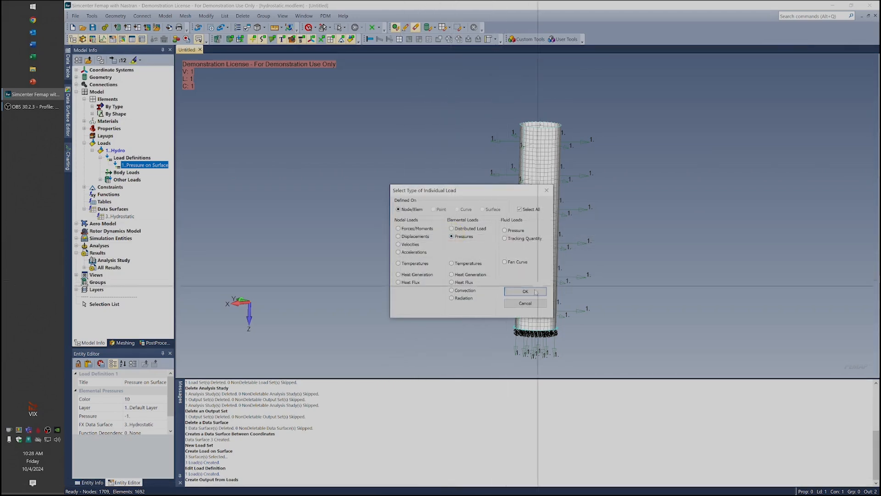
click(524, 291)
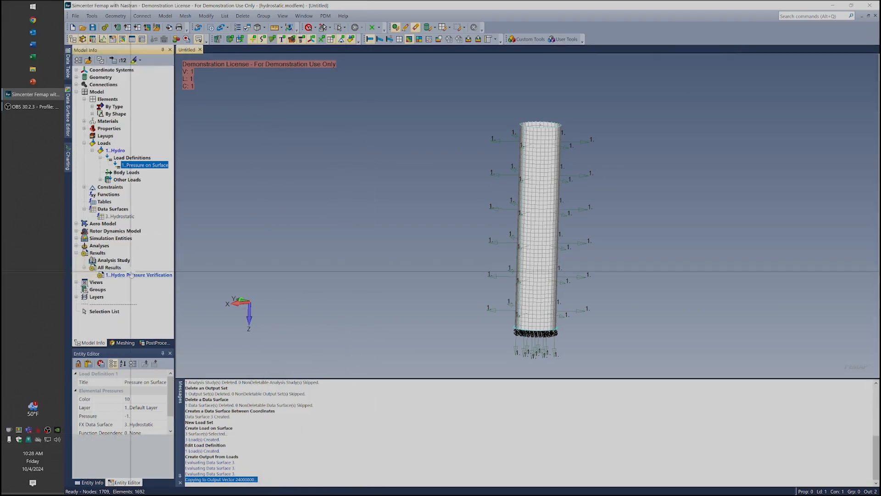
Step: Activate the Hydro Pressure Verification output set and start choosing a contour vector in PostProcessing
click(142, 274)
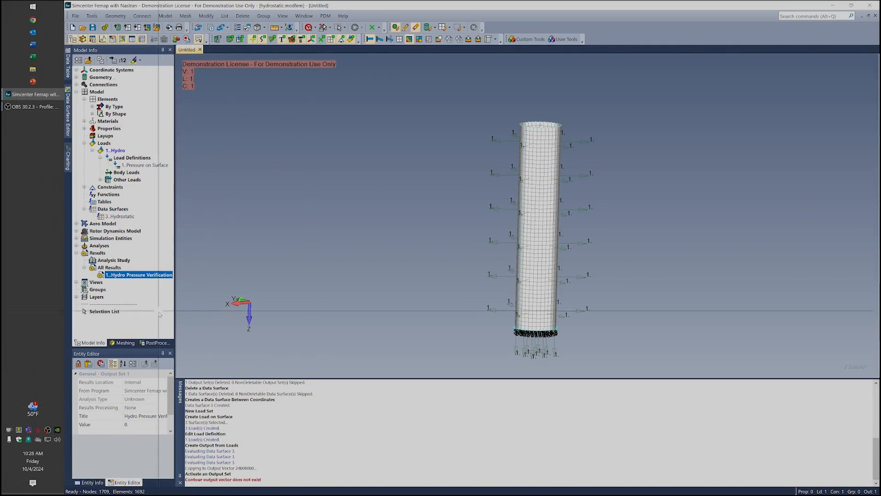
click(156, 343)
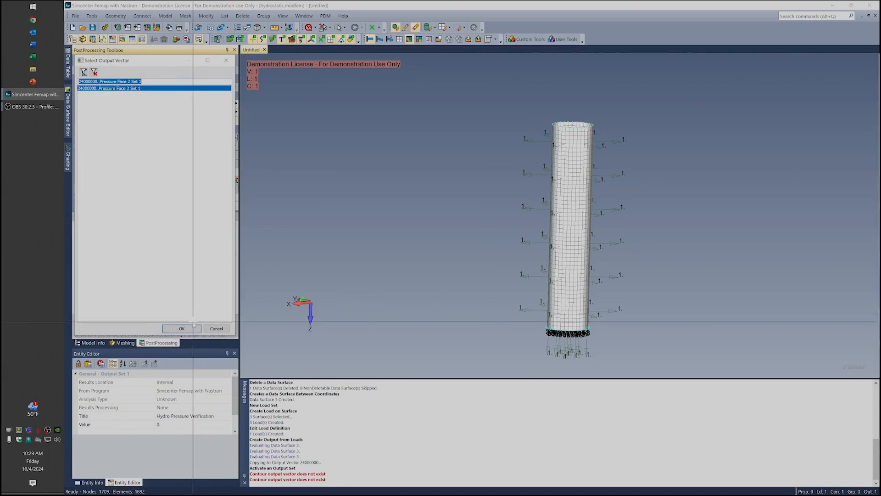
Step: Contour the 24000000..Pressure Face 2 Set 1 vector on the cylinder, then return to Model Info
click(181, 329)
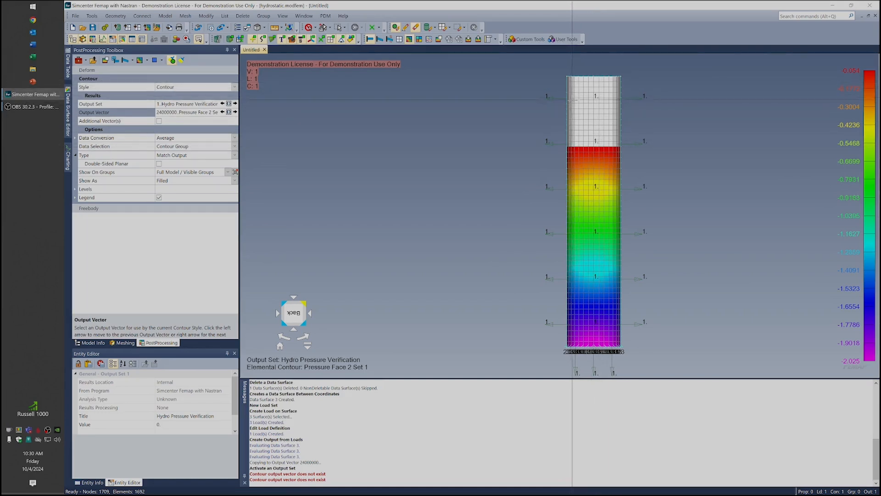
mouse_move(450, 131)
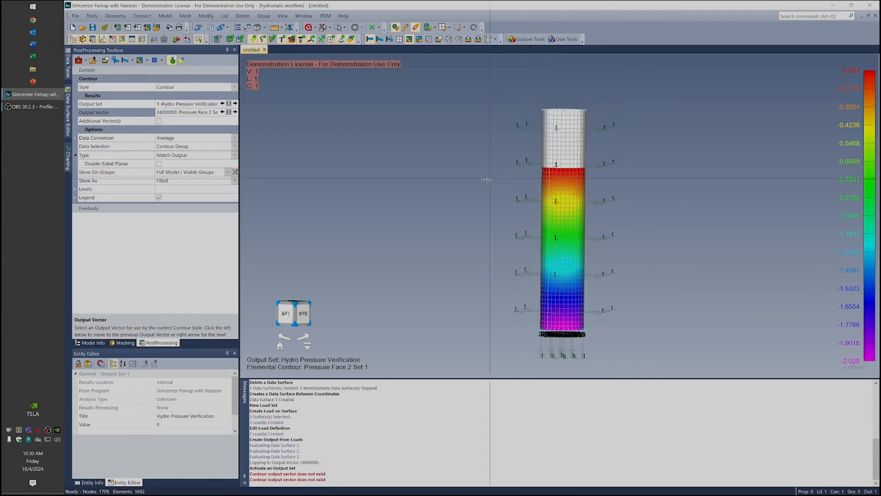
click(94, 342)
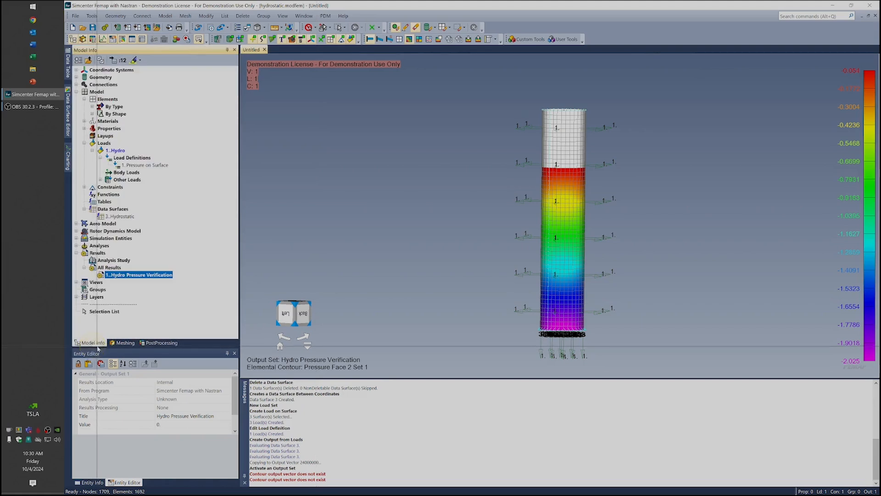